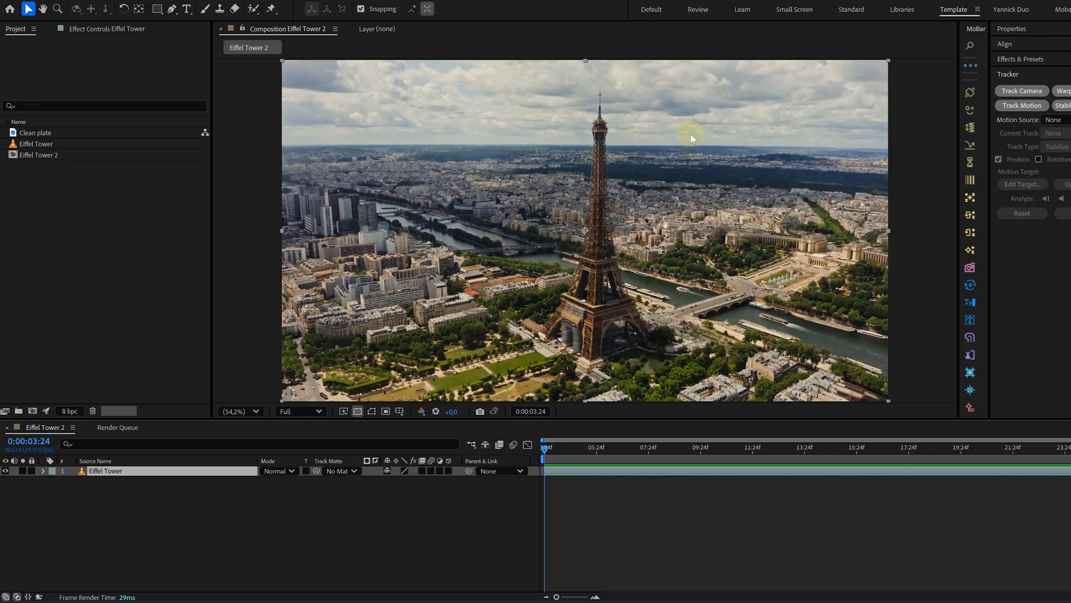
pyautogui.moveTo(497, 195)
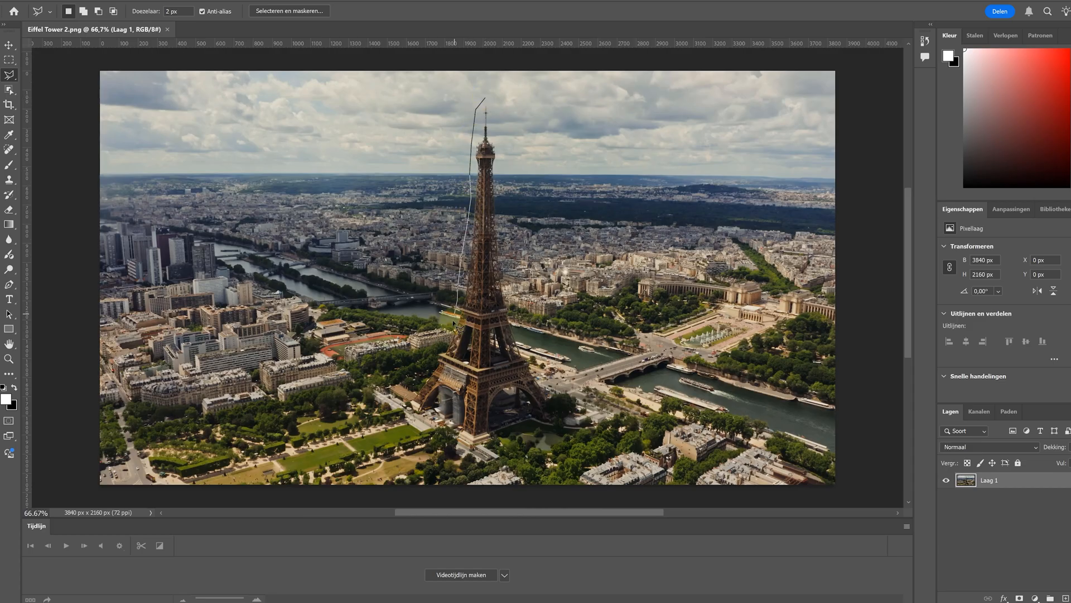
# Trace a freehand Lasso selection around the Eiffel Tower and down around its base.
pyautogui.click(509, 277)
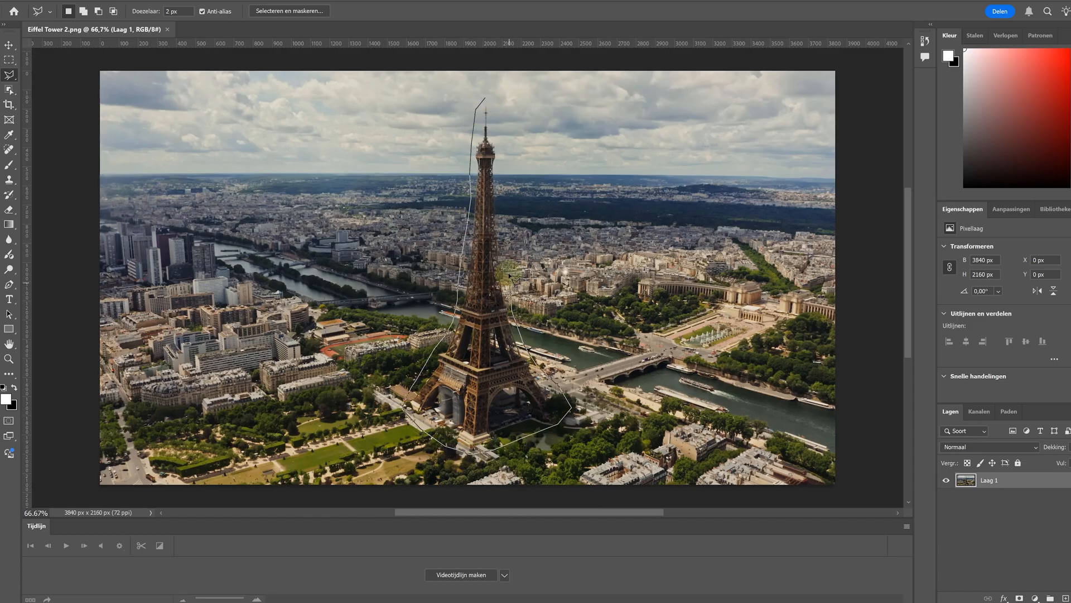
pyautogui.click(542, 479)
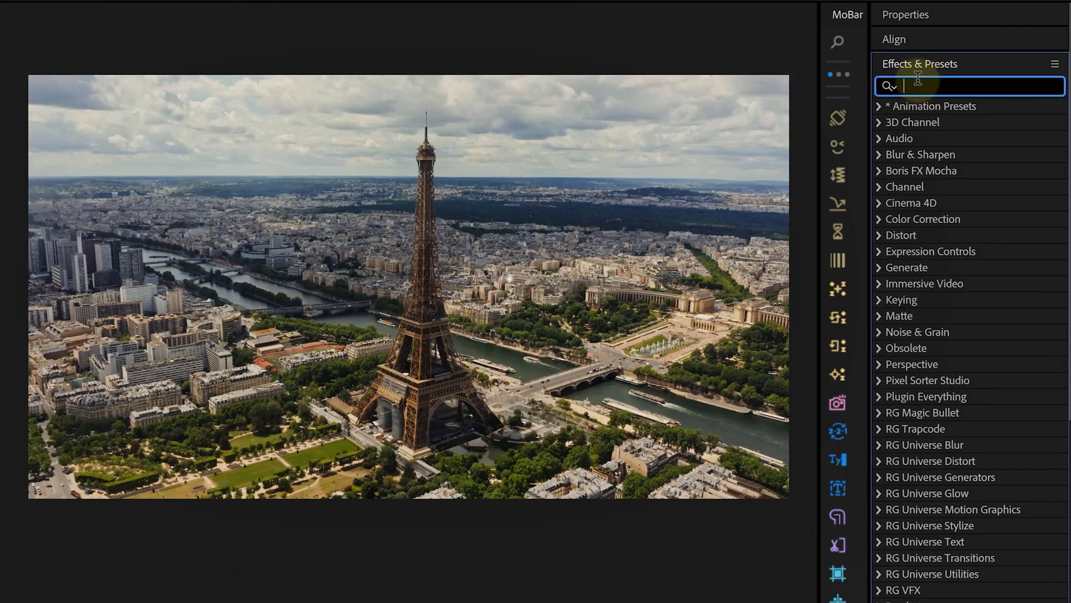
# Search the Effects & Presets panel for 'cc bend' to find CC Bend It.
pyautogui.write('cc bend')
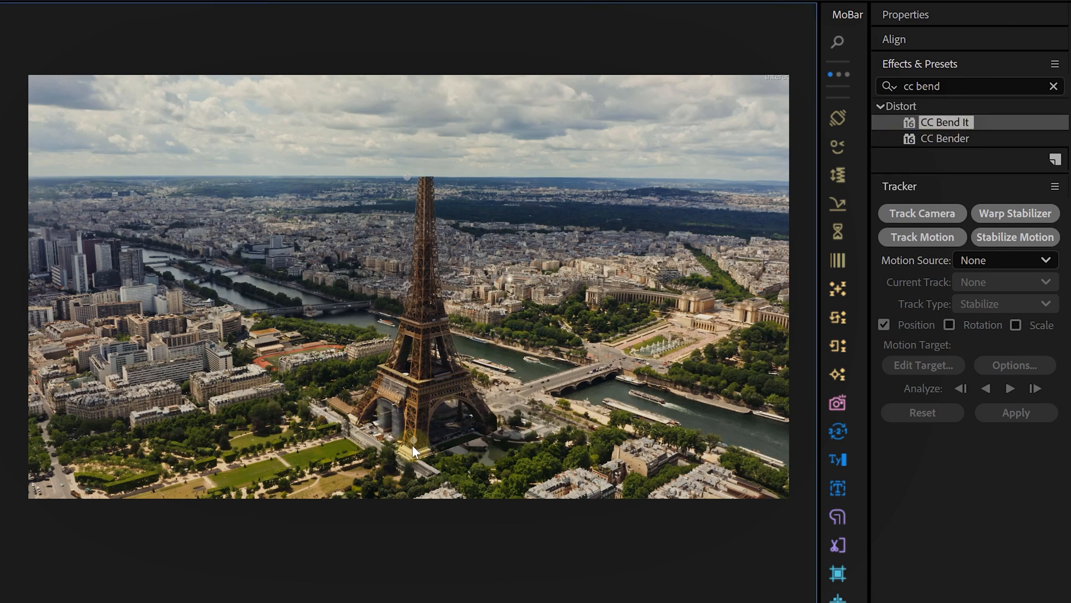
pyautogui.moveTo(423, 109)
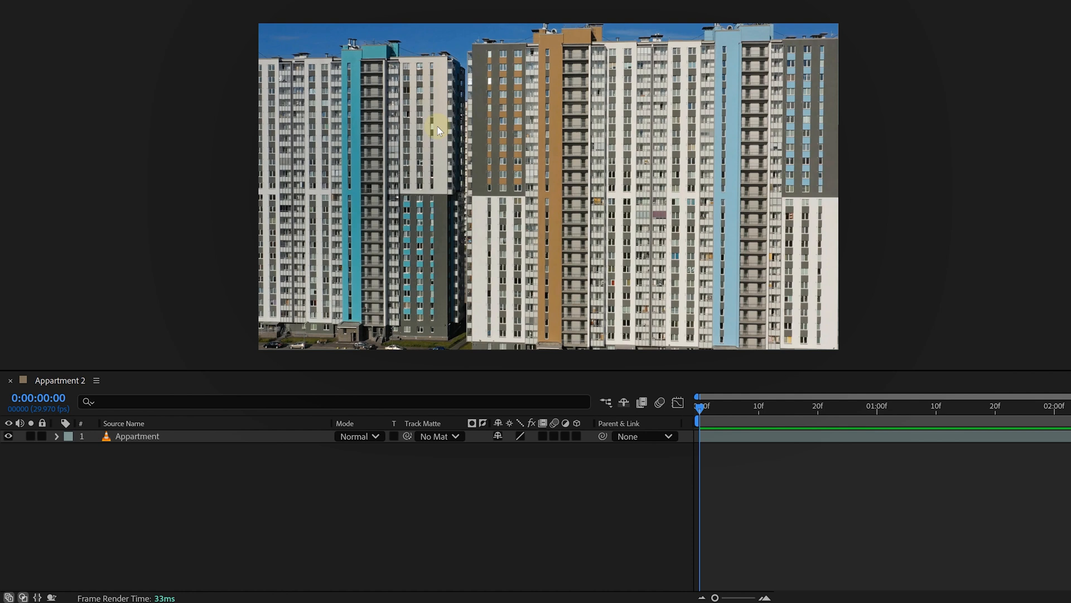
pyautogui.moveTo(701, 130)
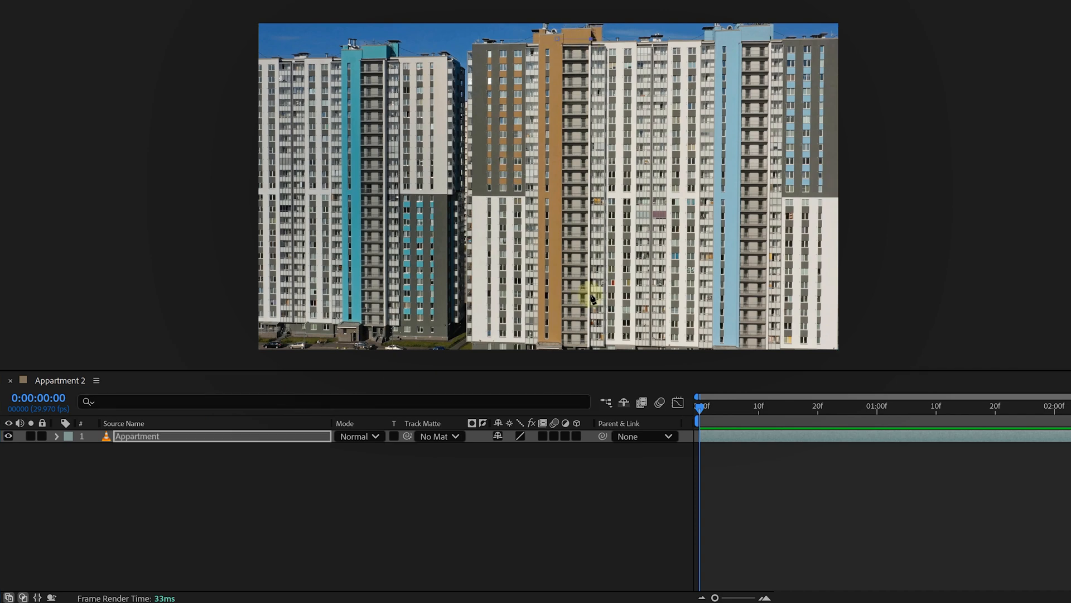
pyautogui.moveTo(574, 114)
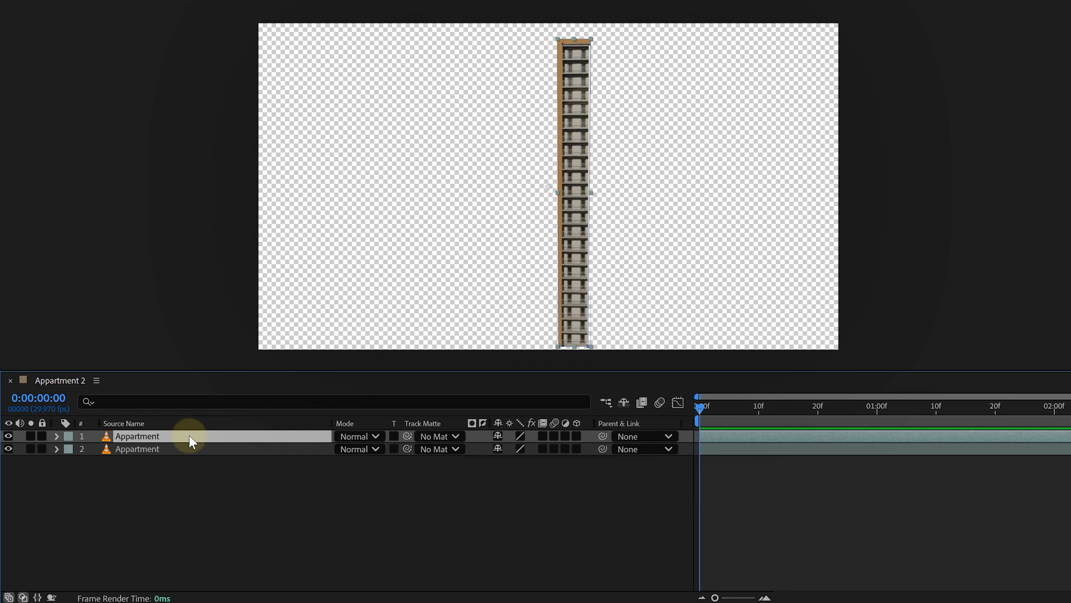
# Reveal Mask 1 on the top Appartment copy and set it to Inverted.
pyautogui.click(57, 436)
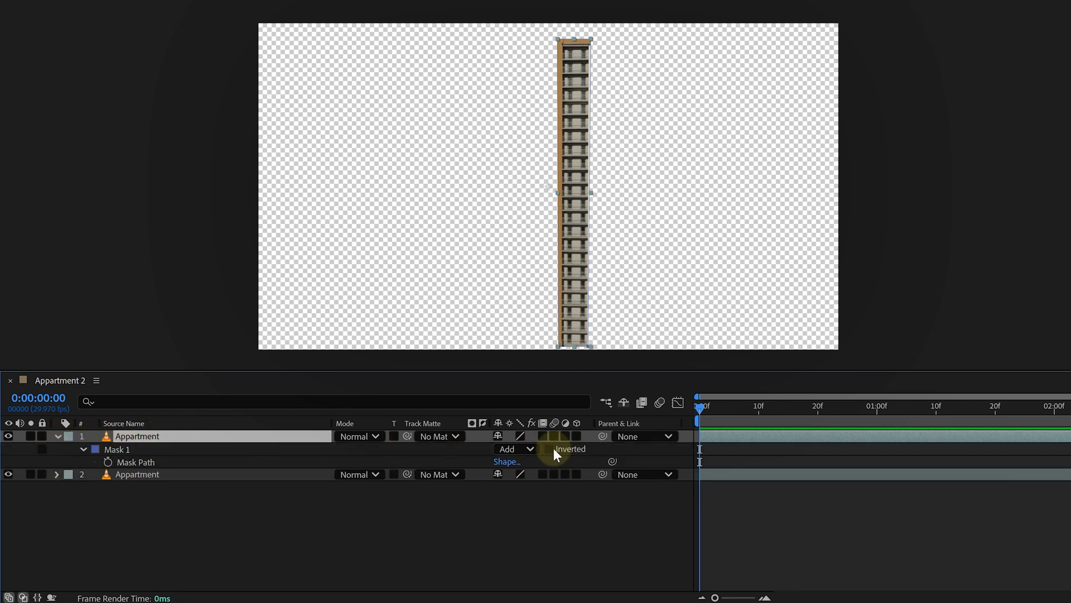
pyautogui.click(550, 448)
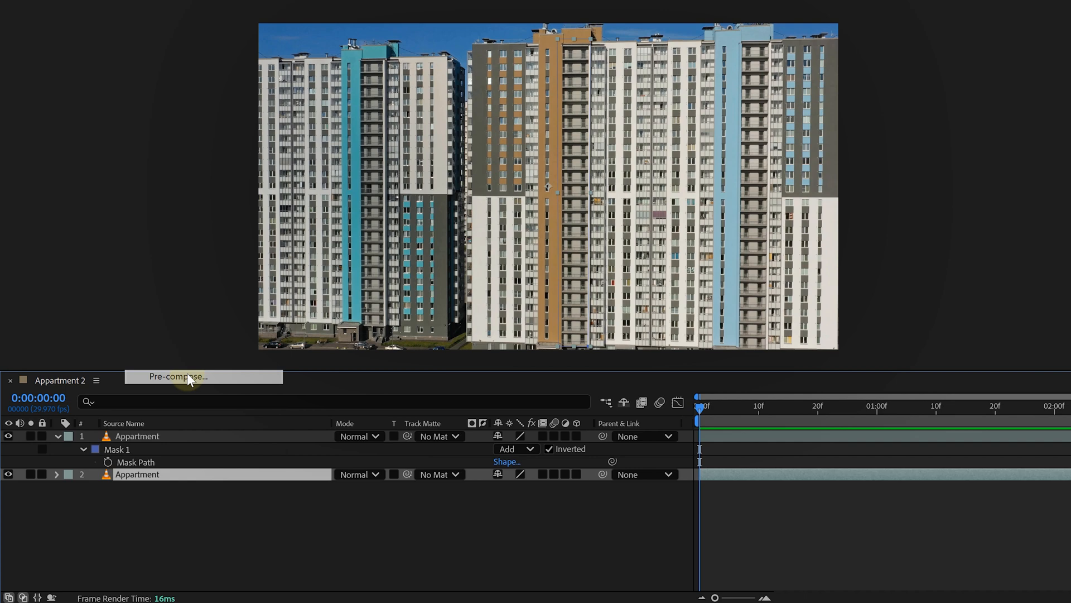
# Pre-compose the masked Appartment layer as 'Windows' with all attributes moved, and open it.
pyautogui.click(179, 376)
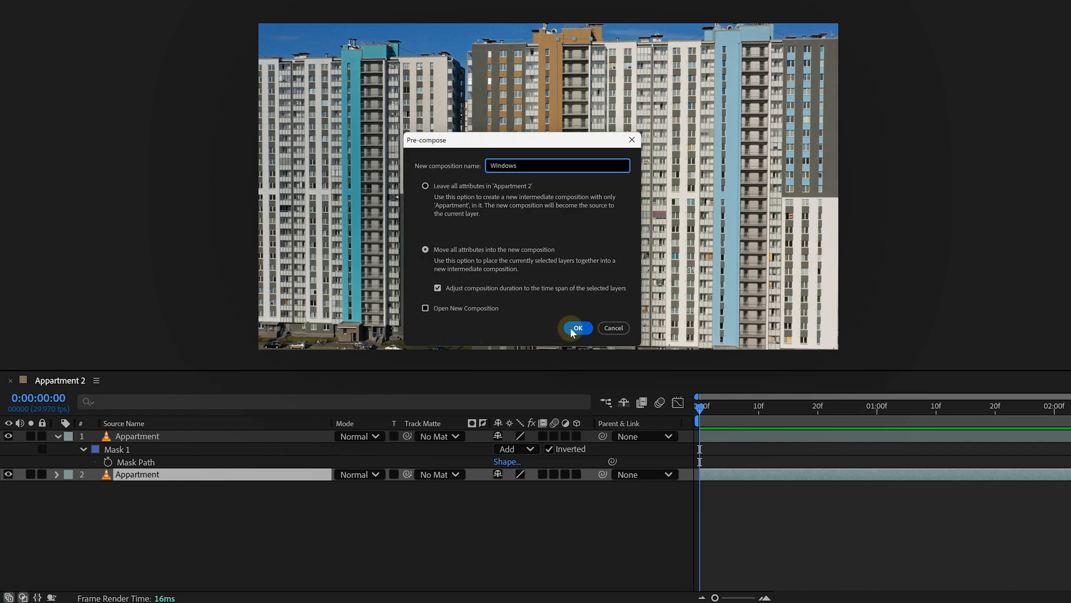
pyautogui.click(576, 328)
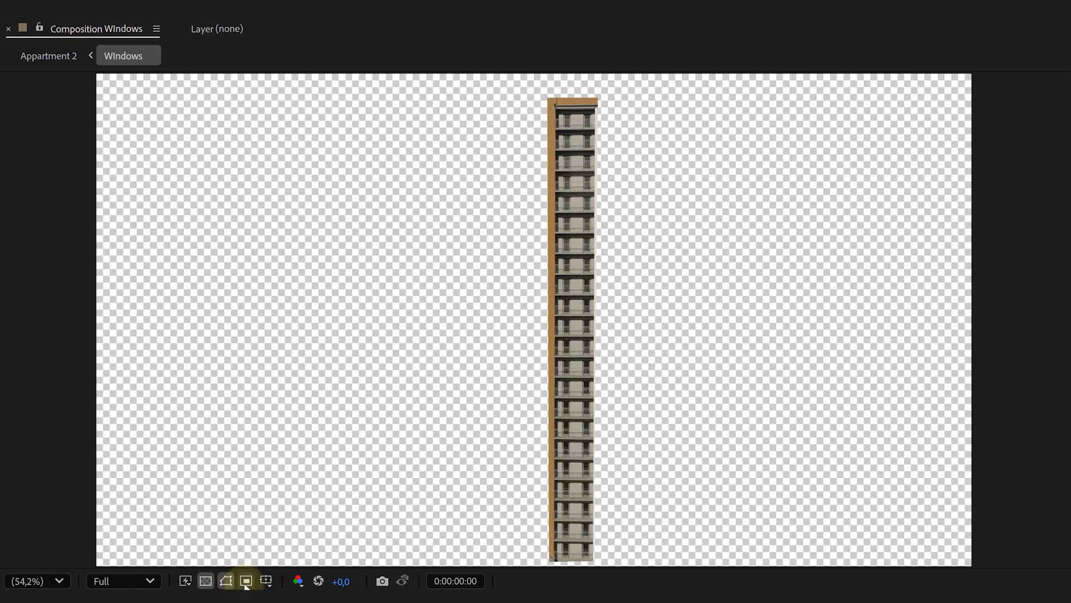
pyautogui.click(245, 581)
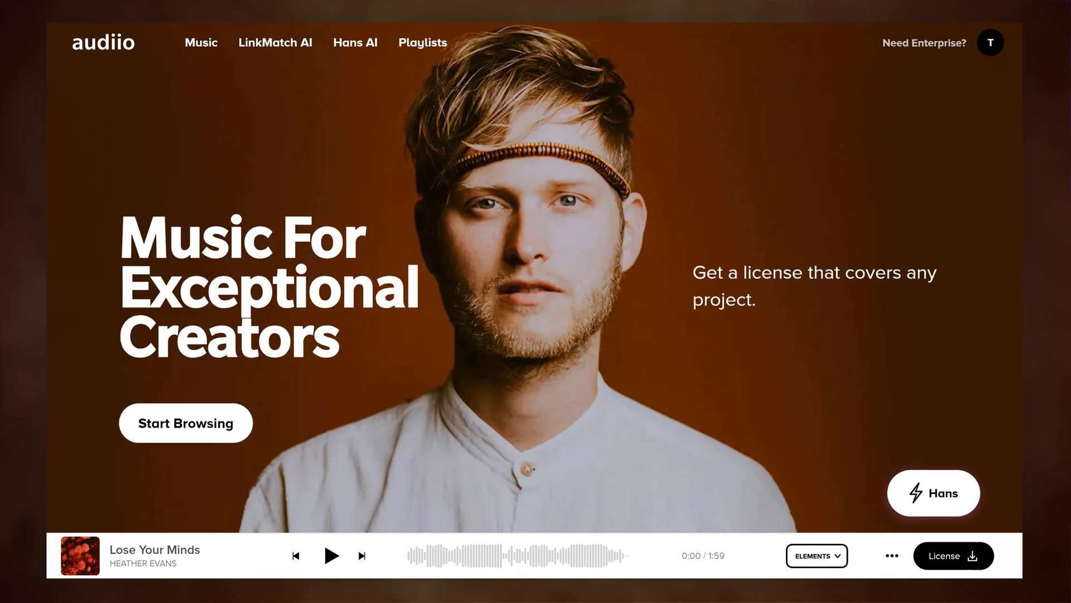
# Browse the audiio catalogue and ask Hans for 'trap instrume' style instrumental matches.
pyautogui.click(185, 422)
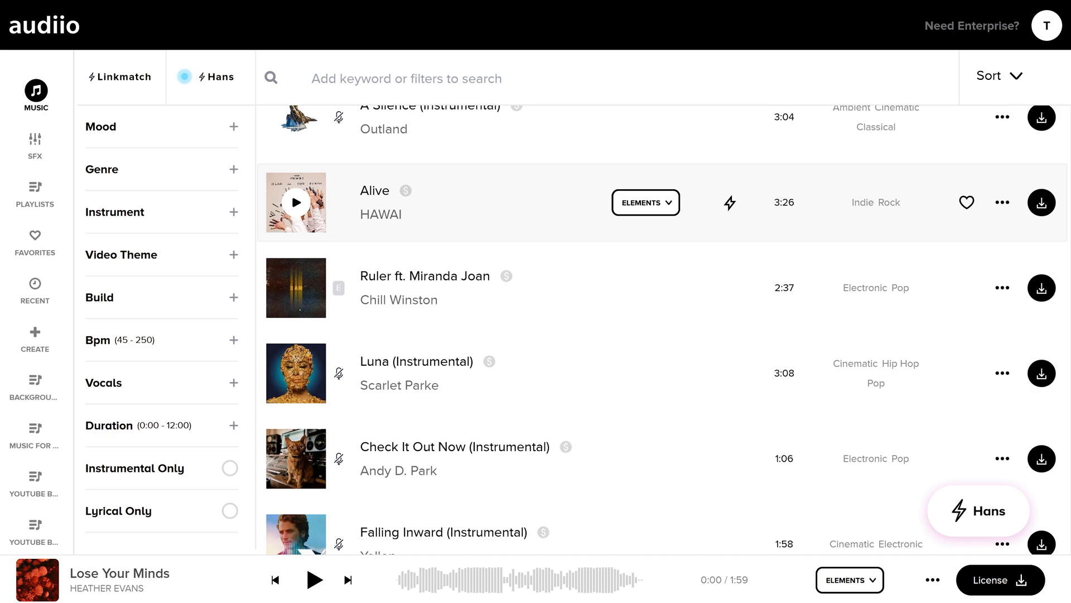
pyautogui.click(978, 511)
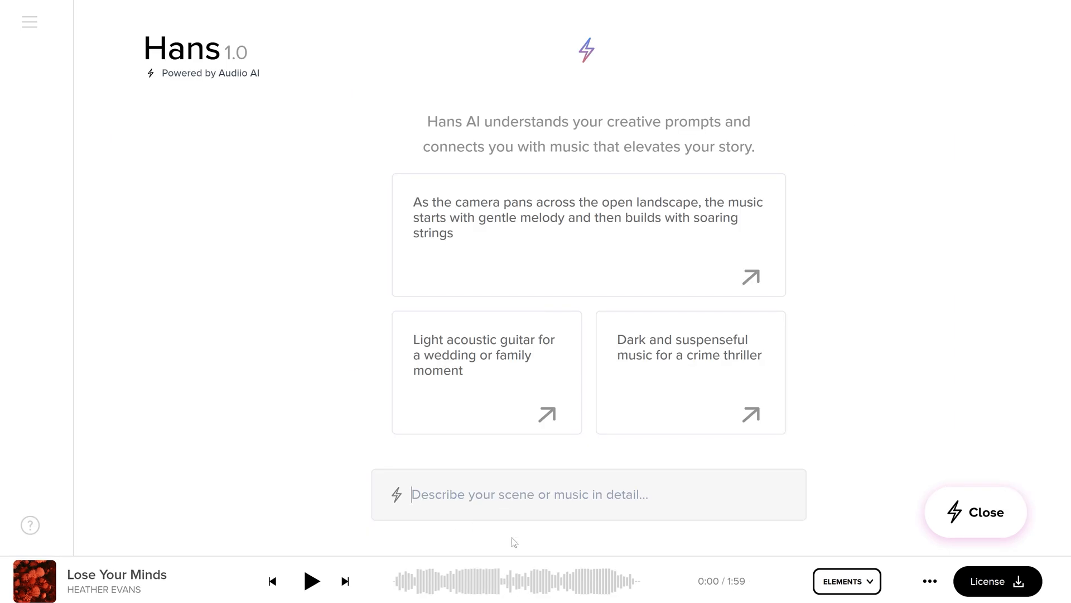
pyautogui.write('trap instrume')
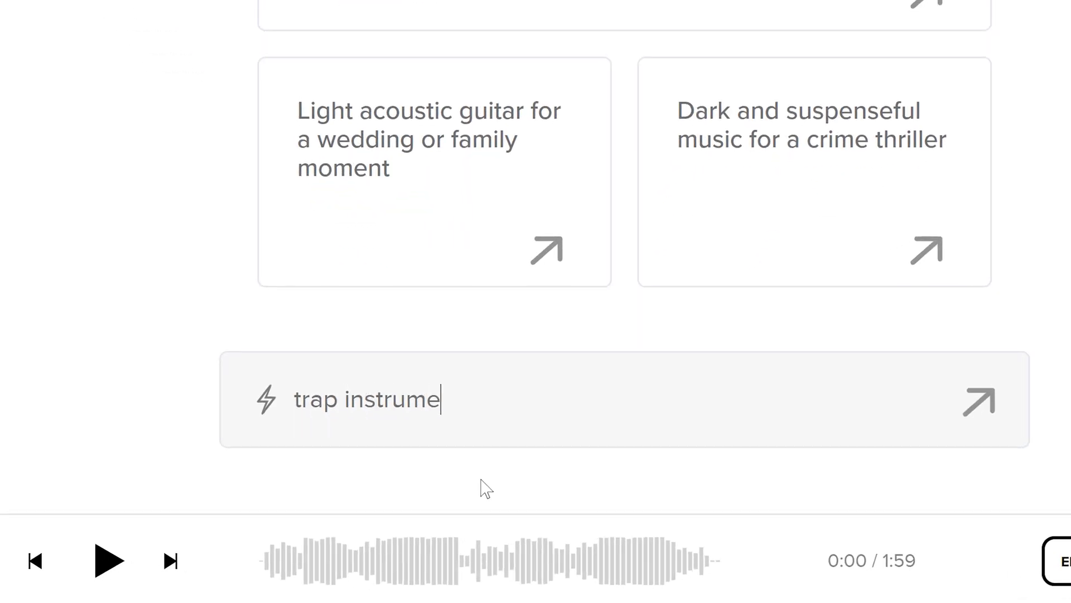
pyautogui.click(980, 400)
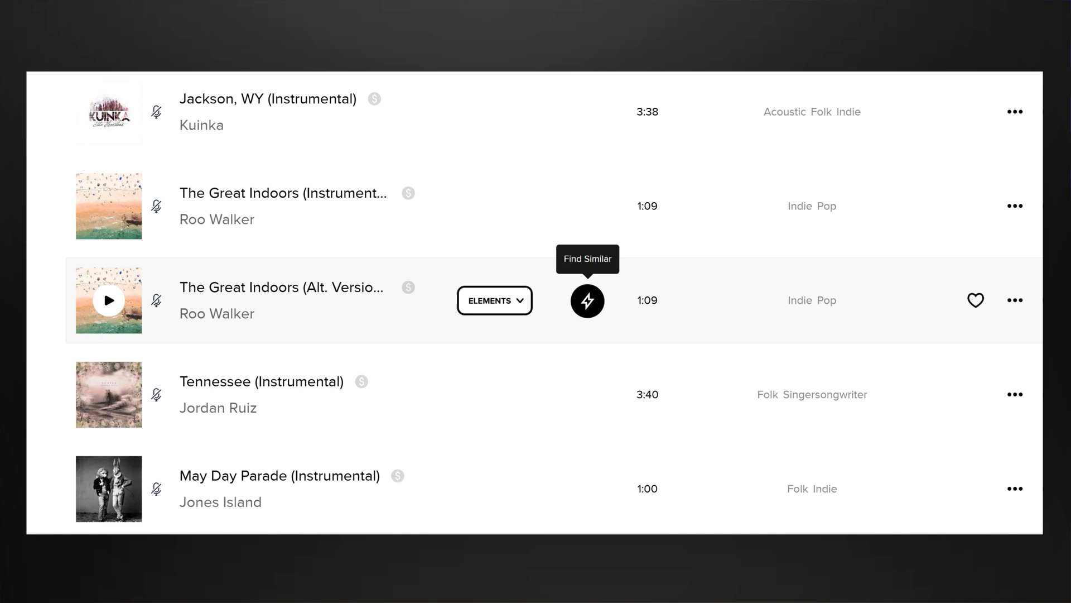
# Find Similar on The Great Indoors (Alt. Version) and look through the BOLT results.
pyautogui.click(587, 301)
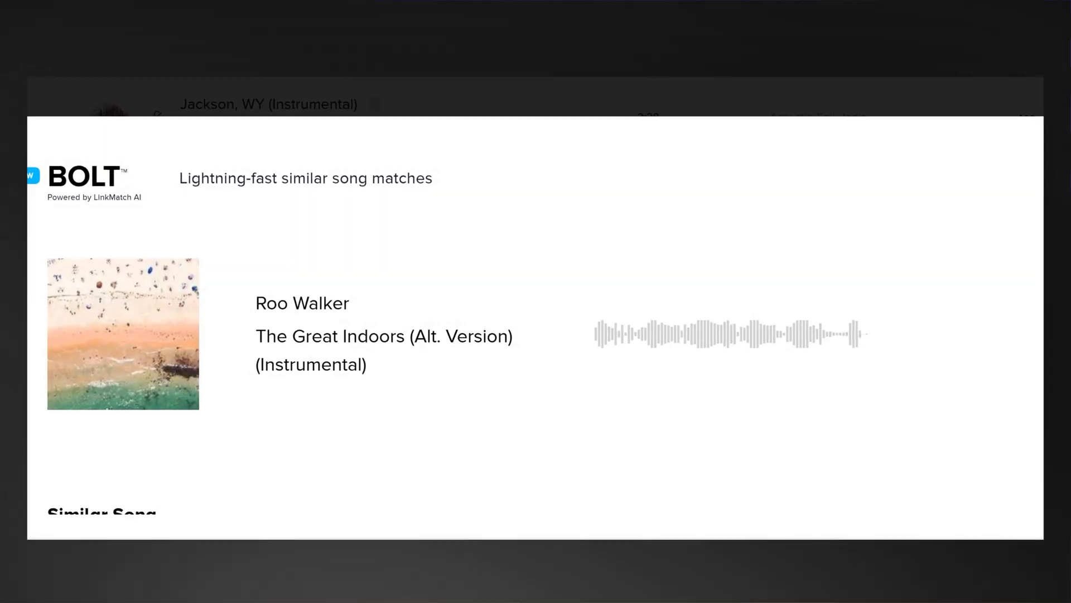
pyautogui.scroll(-3)
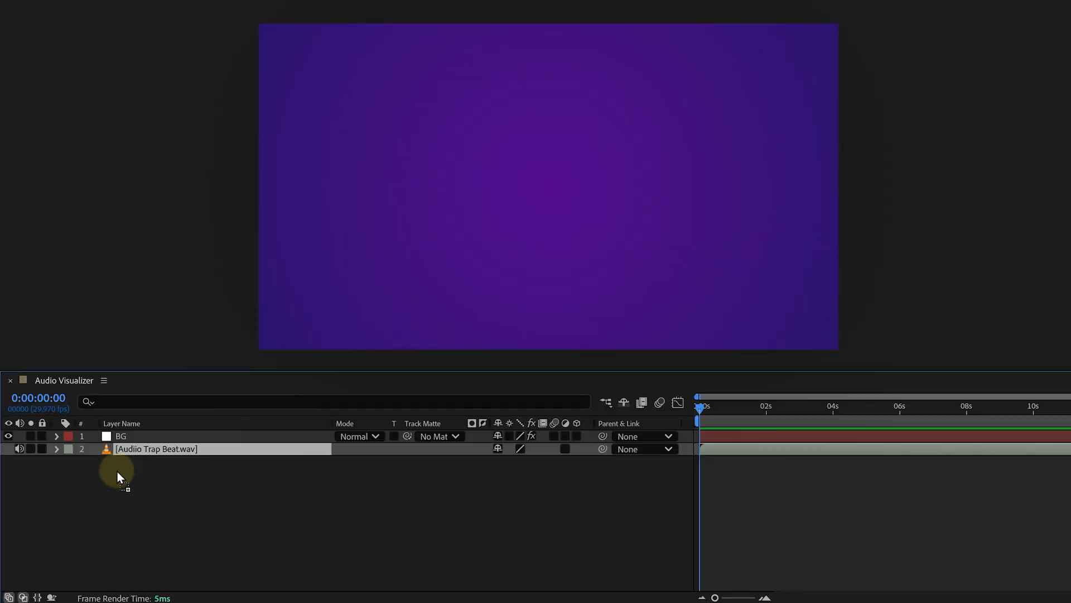
# Convert the trap beat to Audio Amplitude keyframes and reveal its channel sliders.
pyautogui.rightClick(156, 448)
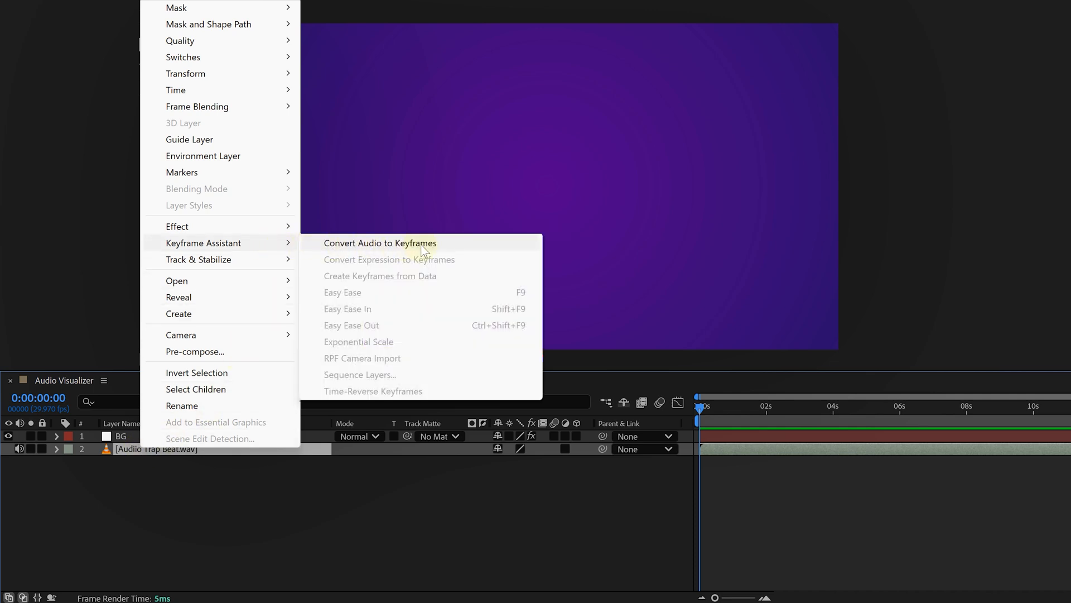
pyautogui.click(381, 243)
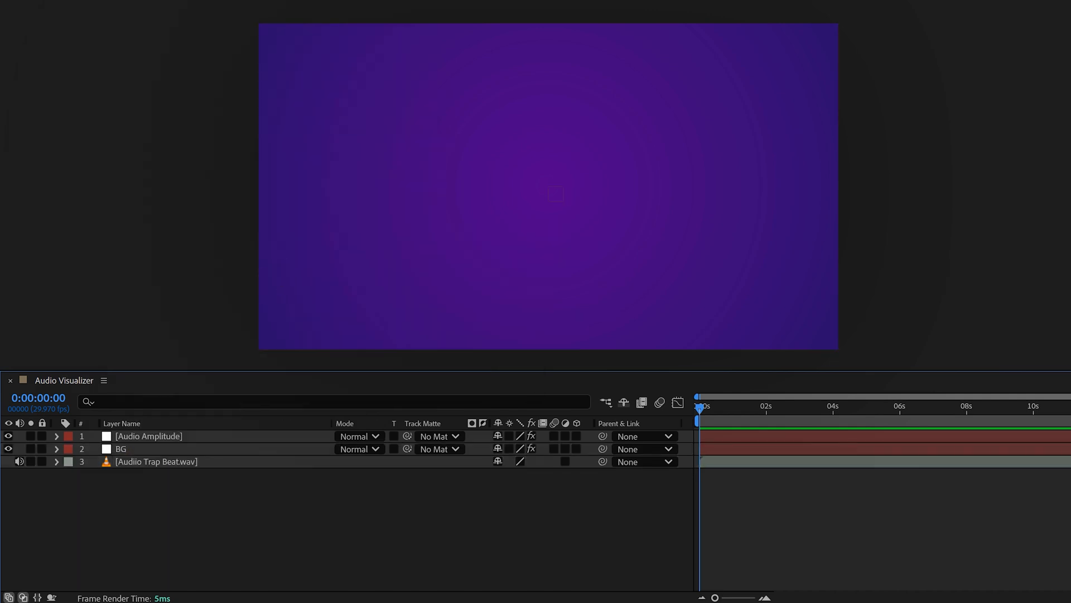
pyautogui.click(57, 436)
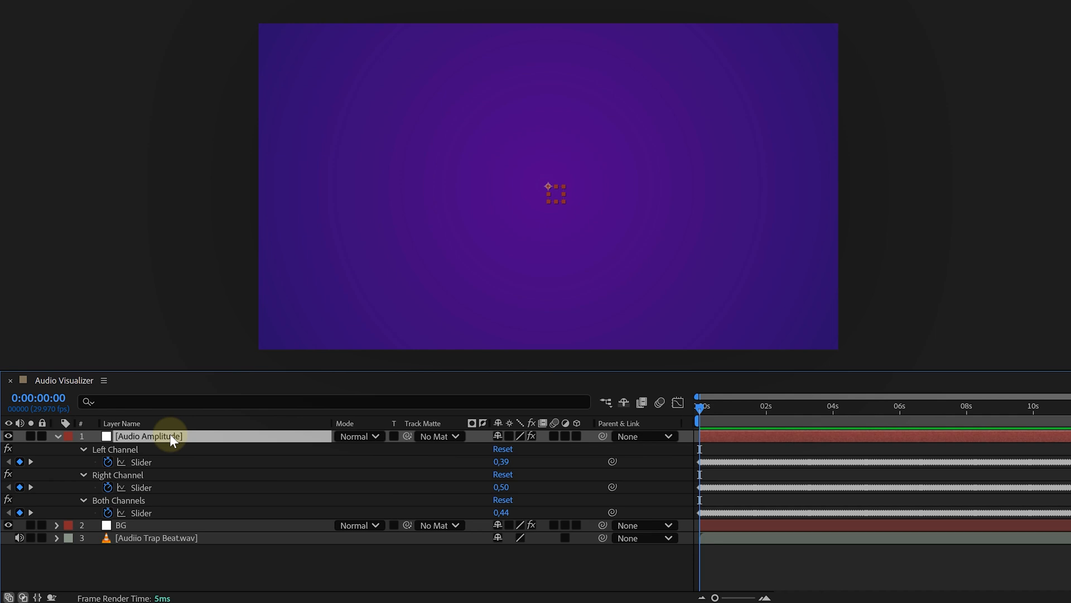
pyautogui.moveTo(61, 469)
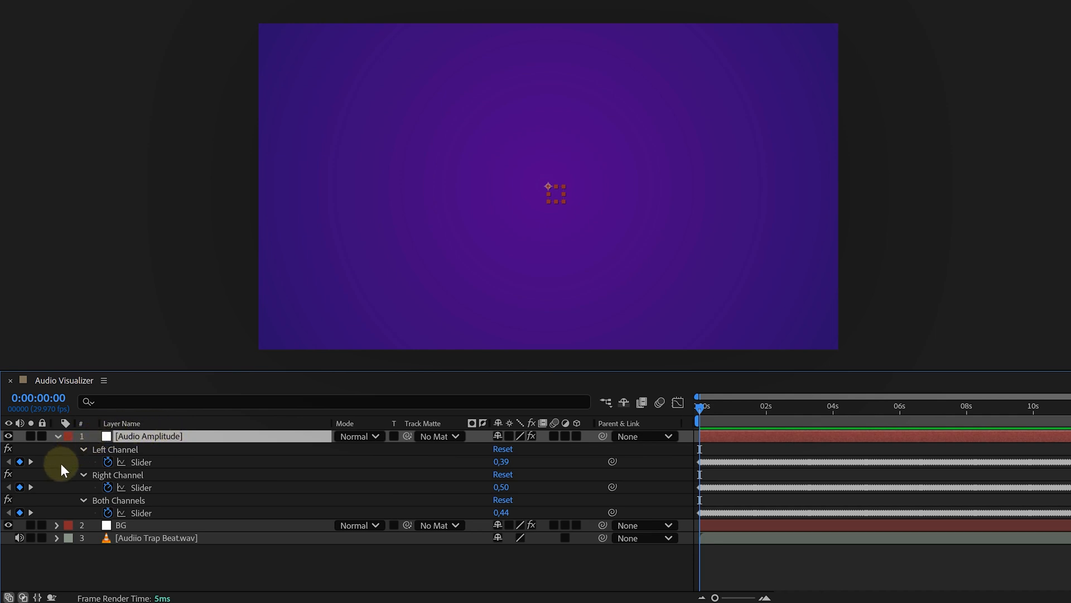
pyautogui.moveTo(49, 486)
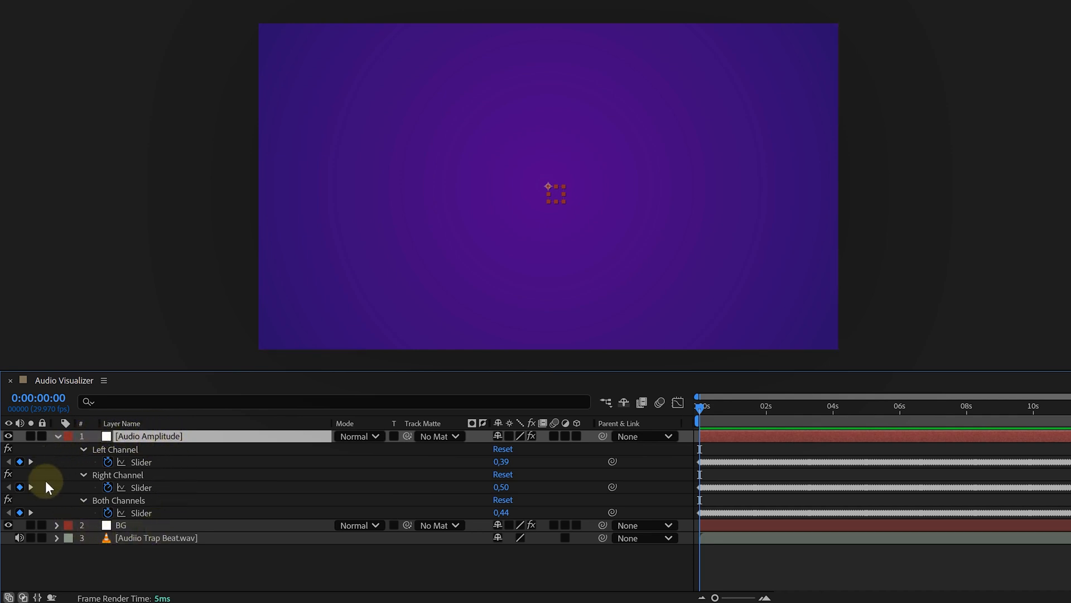
pyautogui.moveTo(156, 444)
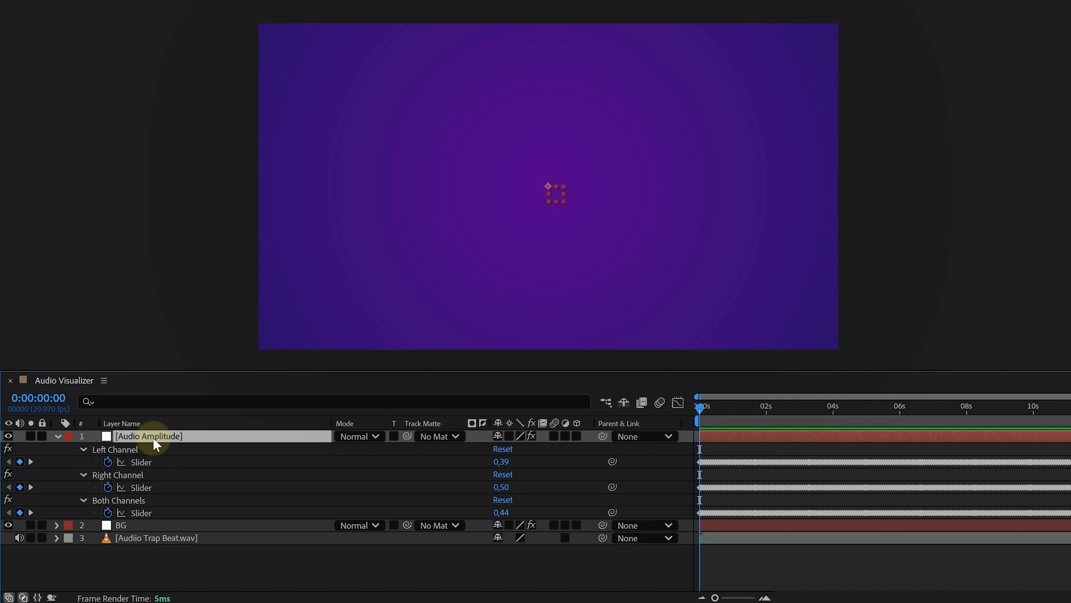
pyautogui.click(57, 436)
pyautogui.write('time*2')
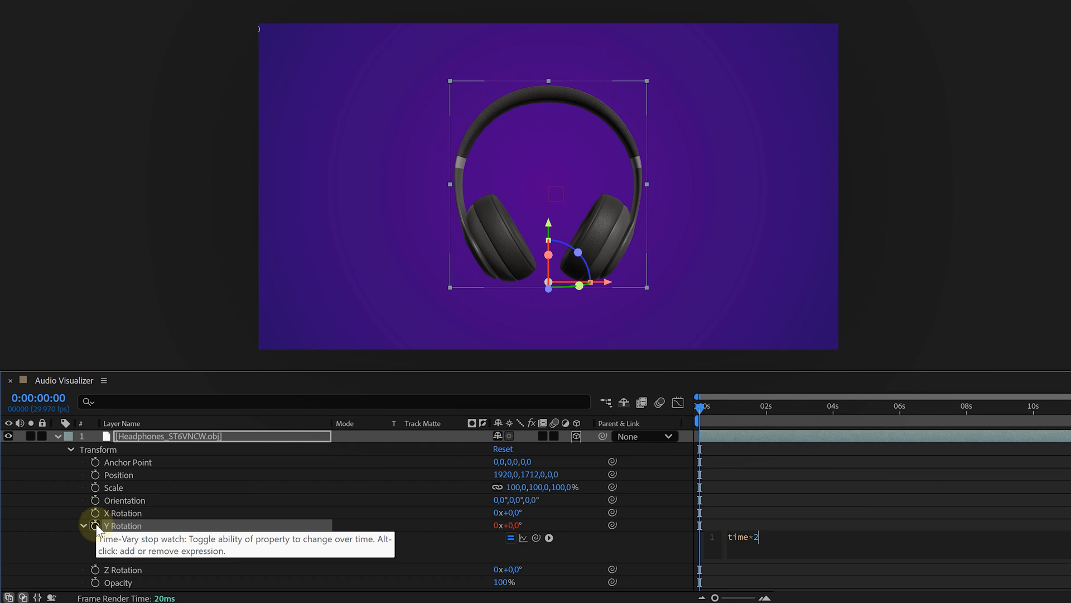
# Pre-compose the spinning headphones model as 'Headphones Comp'.
pyautogui.click(71, 449)
pyautogui.write('Headphones Comp')
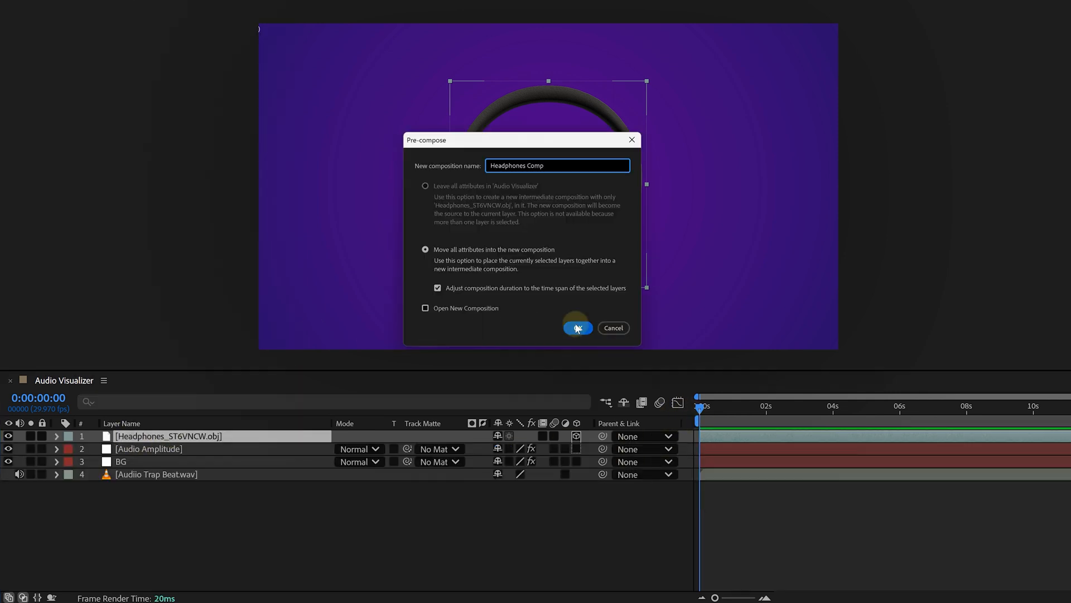
pyautogui.click(577, 328)
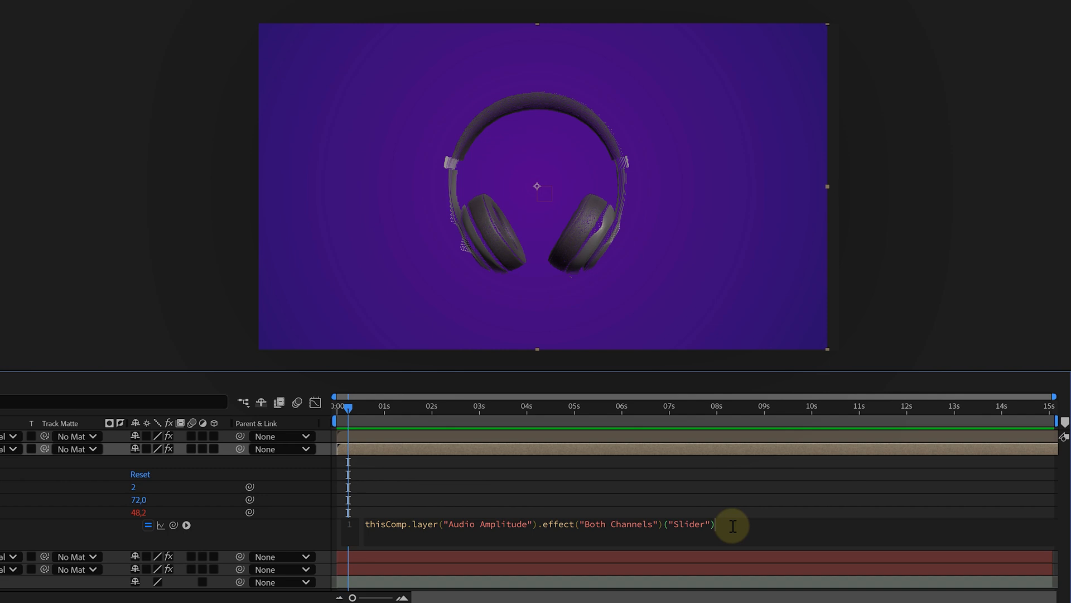
# Multiply the Both Channels Slider expression link by -3 on the headphones property.
pyautogui.write('*-3')
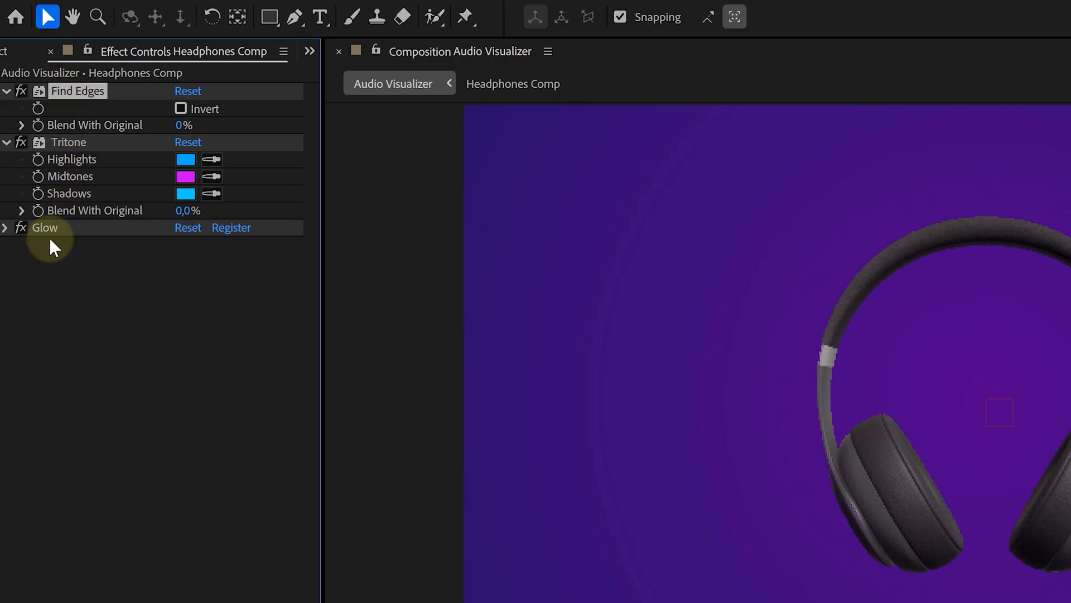
pyautogui.scroll(-3)
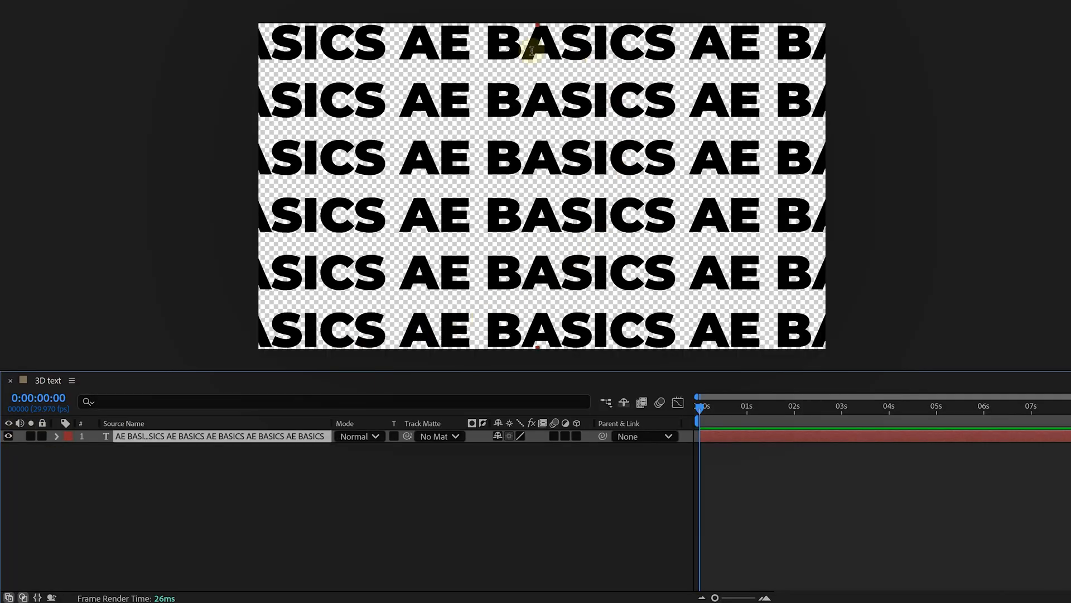
pyautogui.moveTo(409, 91)
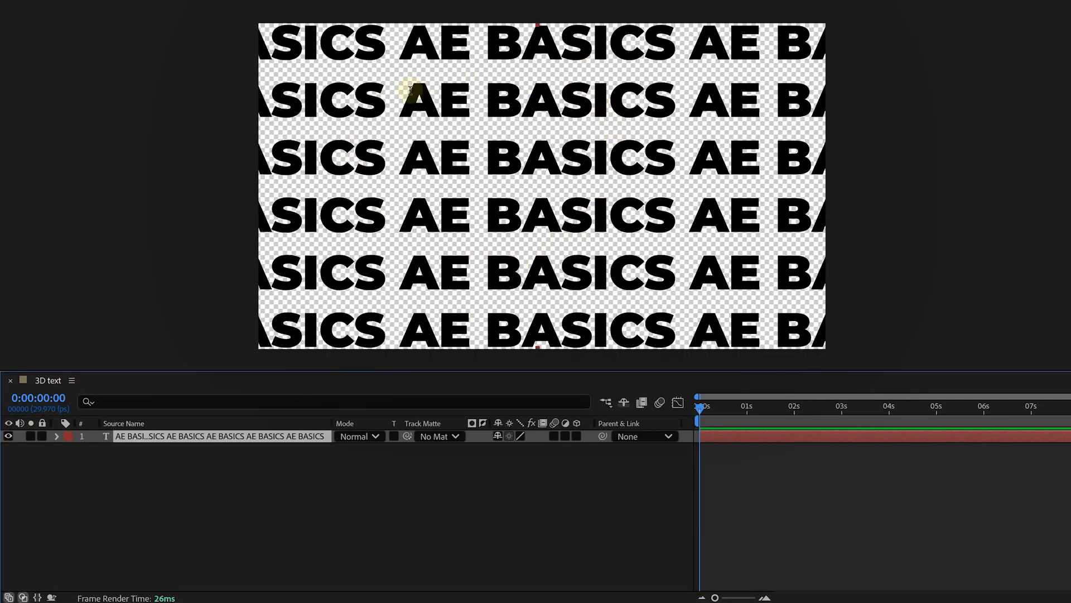
# Create shapes from the AE BASICS text and group all its letter shapes.
pyautogui.rightClick(208, 436)
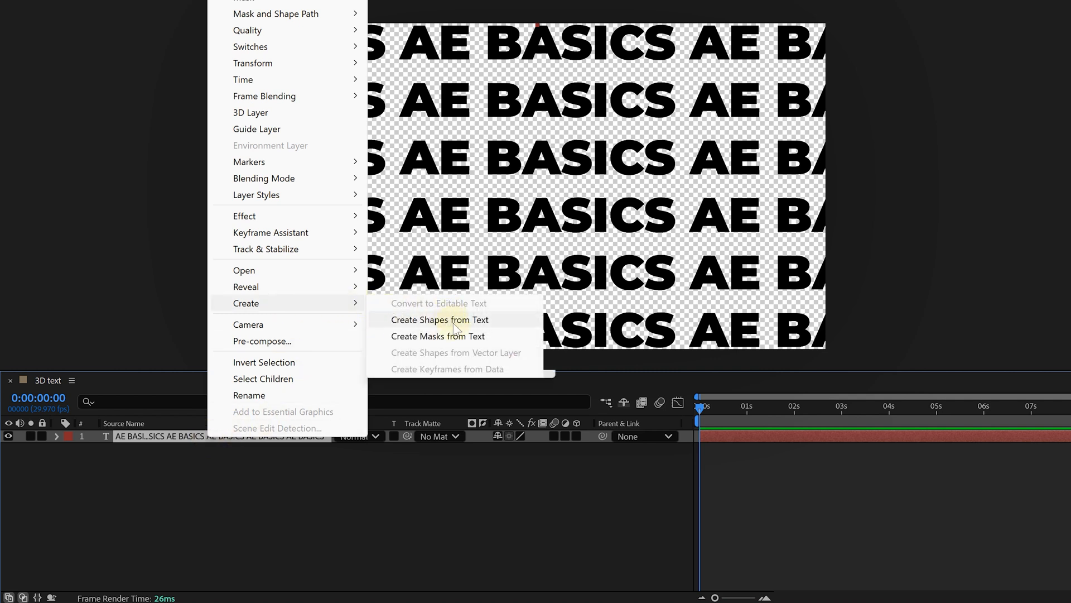
pyautogui.click(440, 320)
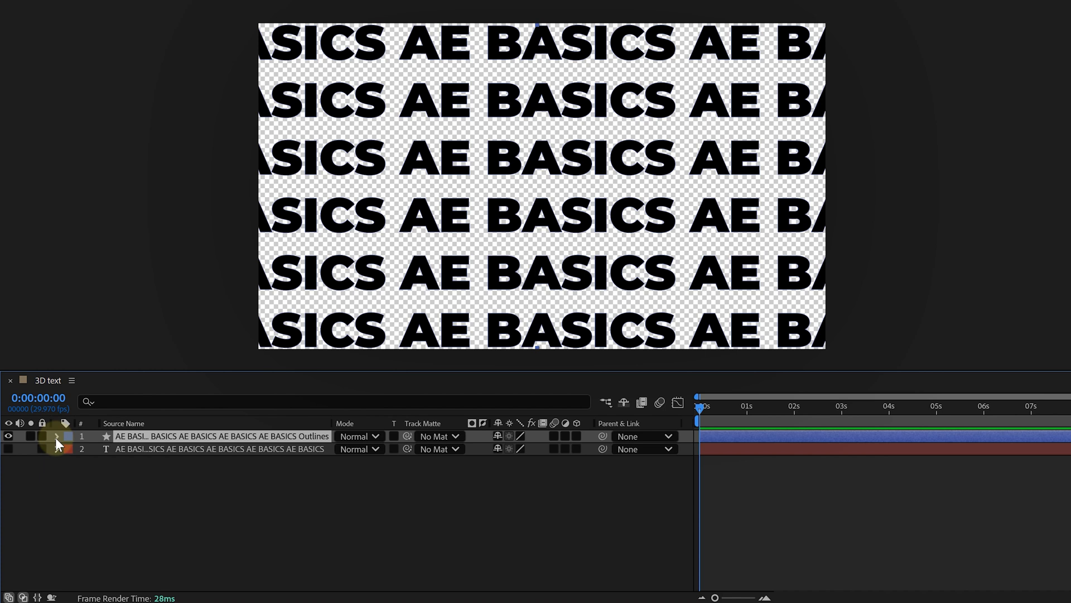
pyautogui.click(58, 436)
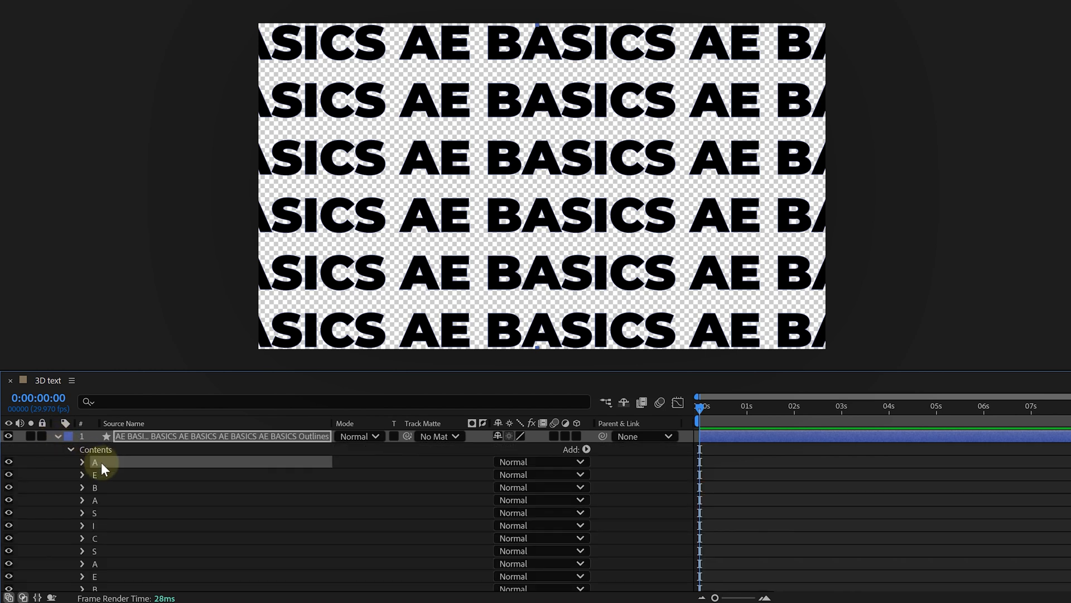
pyautogui.rightClick(94, 462)
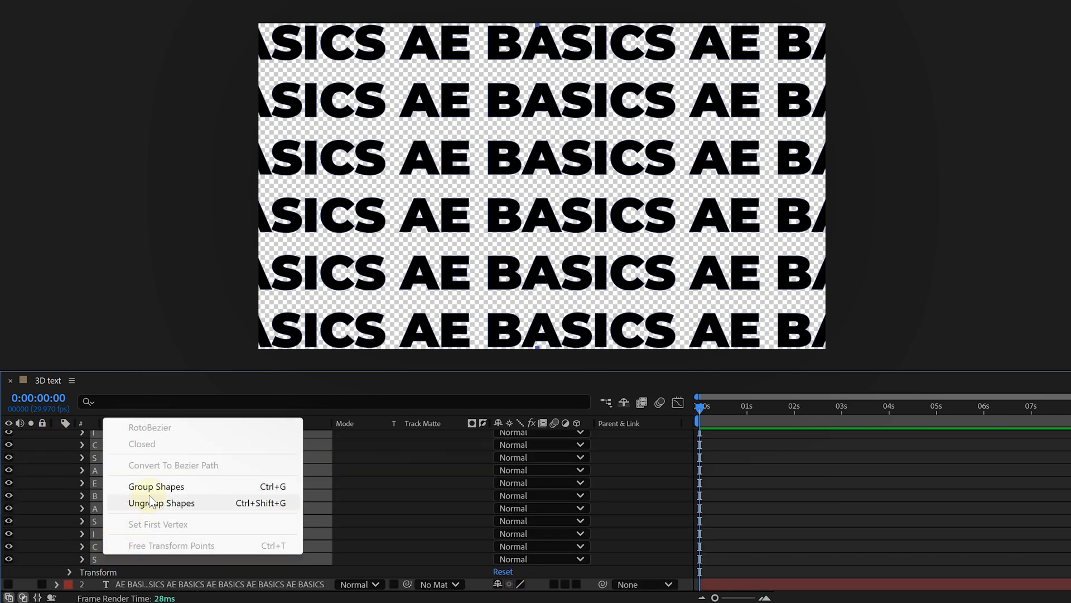
pyautogui.click(156, 486)
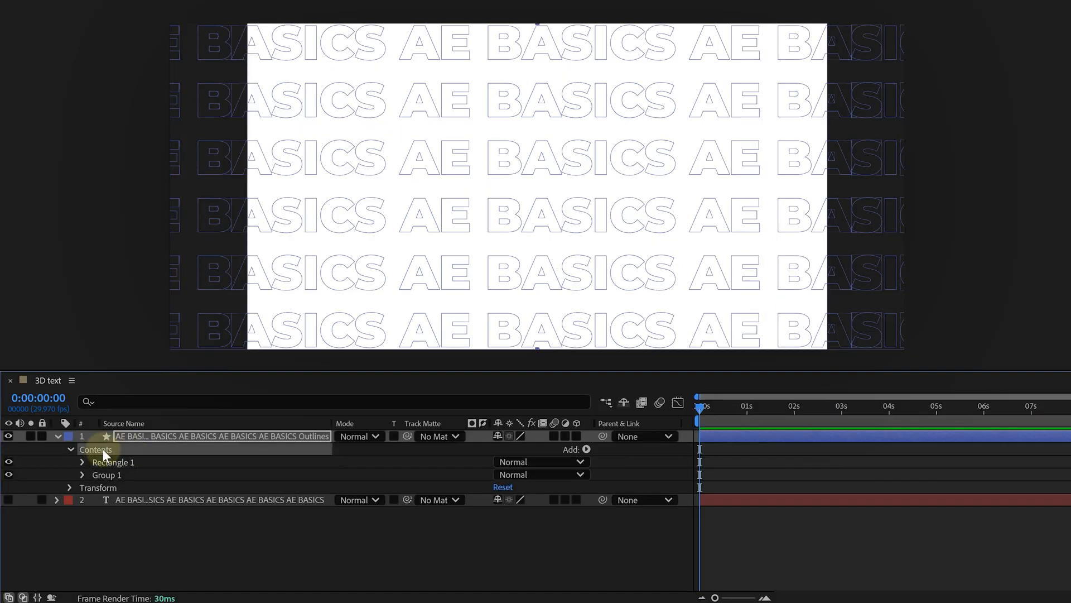
# Add a Merge Paths set to Subtract so the letters cut out of the rectangle, with 150 extrusion depth.
pyautogui.click(585, 449)
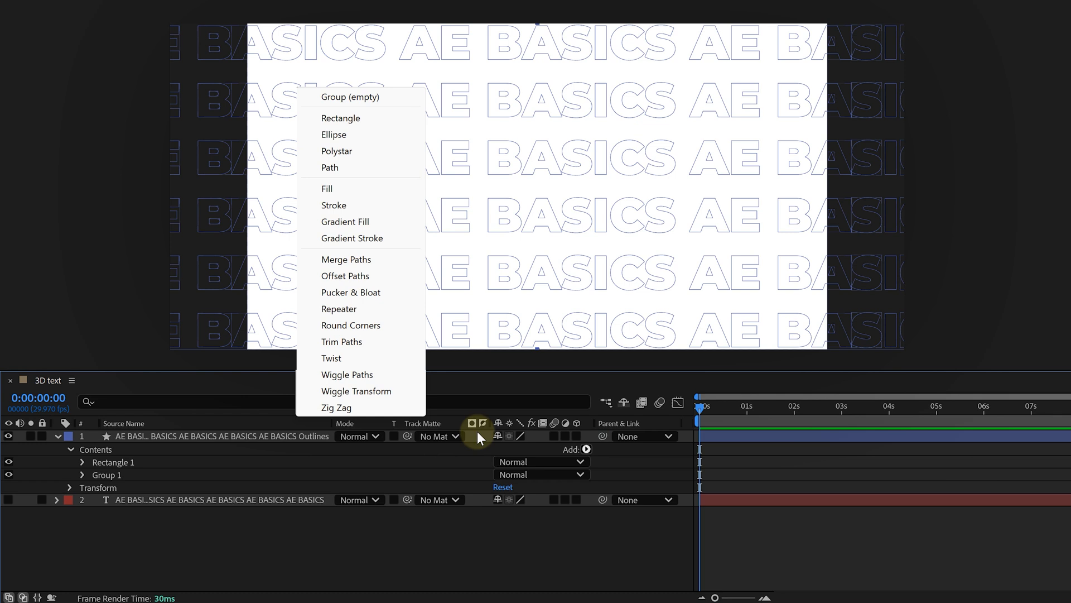
pyautogui.click(347, 259)
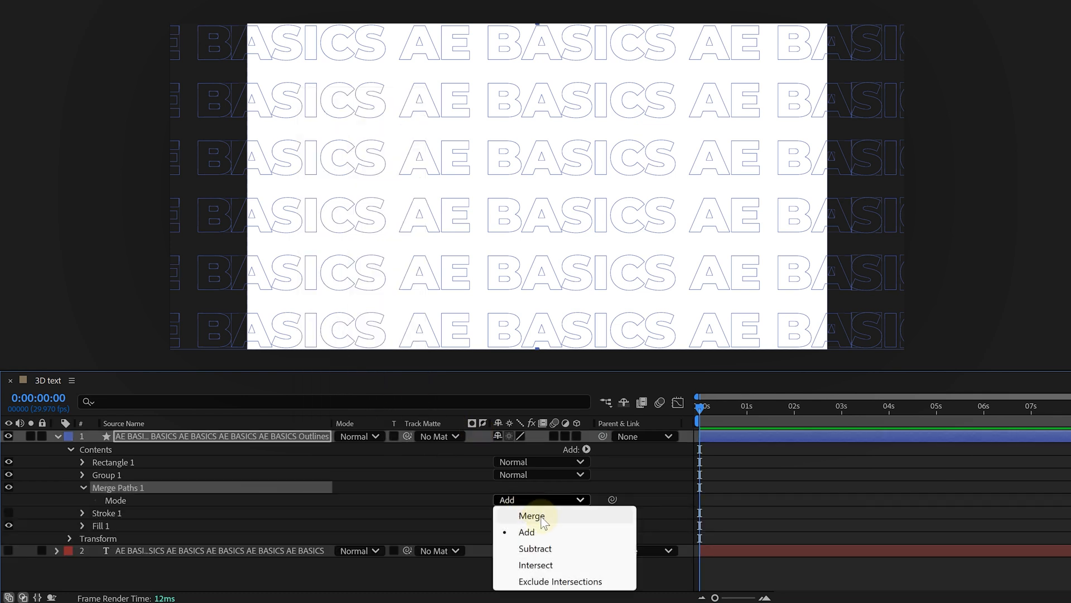
pyautogui.click(535, 548)
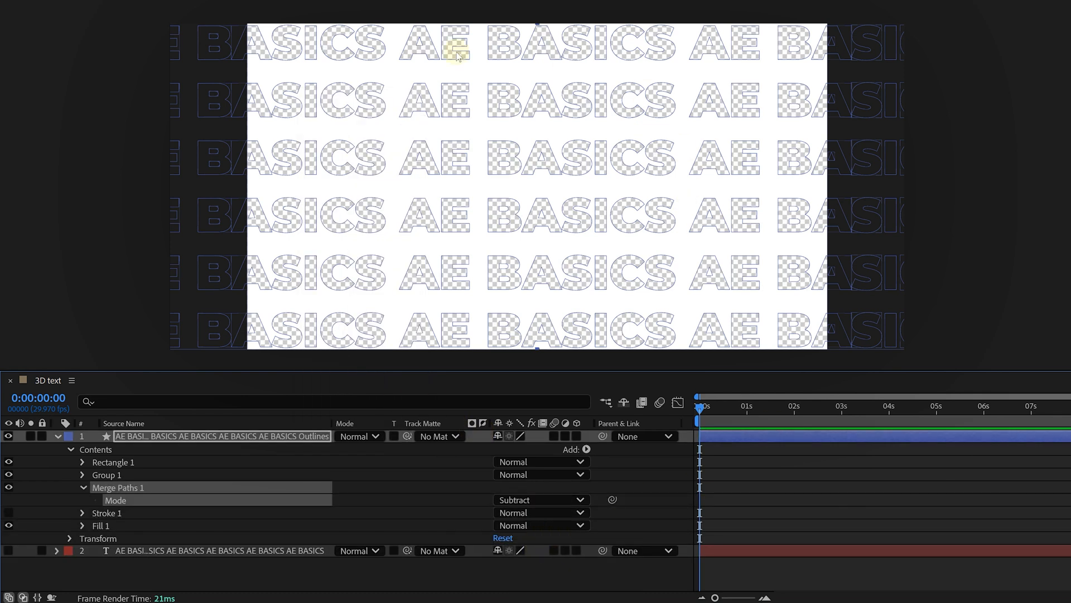
pyautogui.click(56, 436)
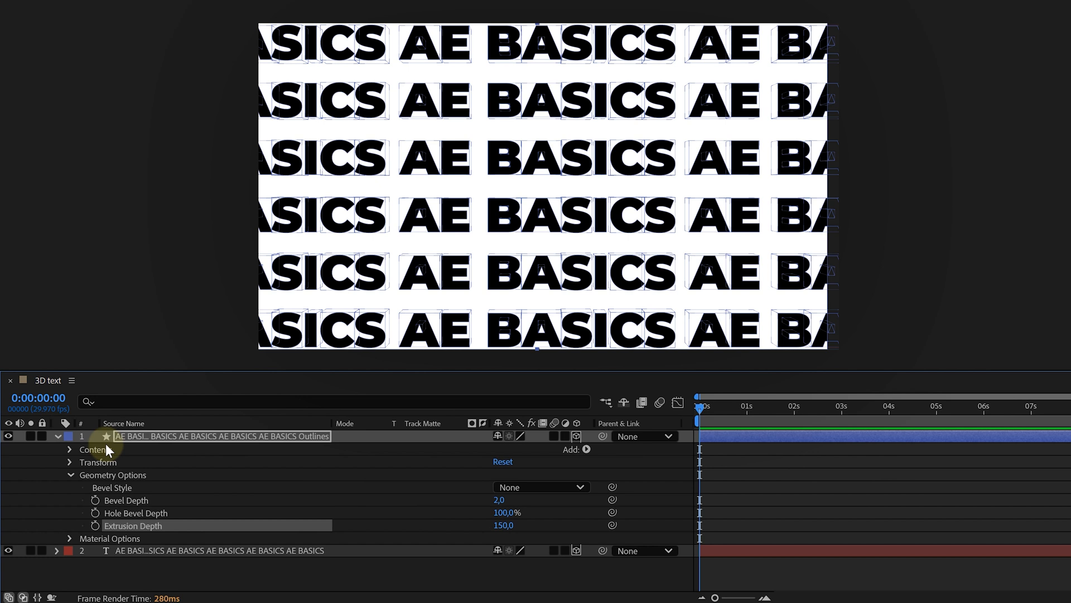
# Give the text layer 150 extrusion depth and a Position animator with Z set to 100.
pyautogui.doubleClick(503, 524)
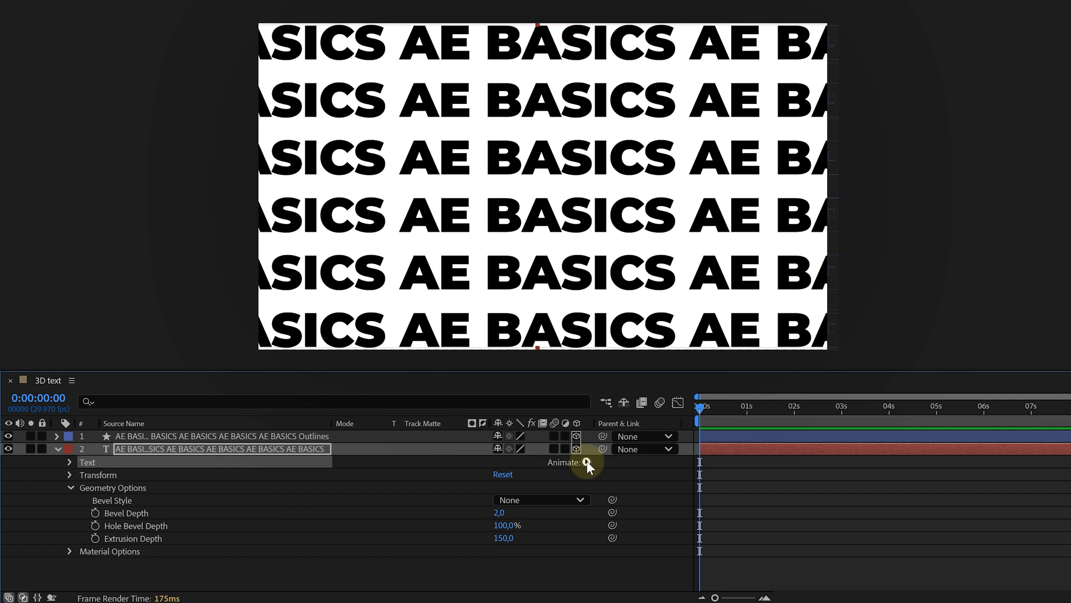
pyautogui.click(587, 462)
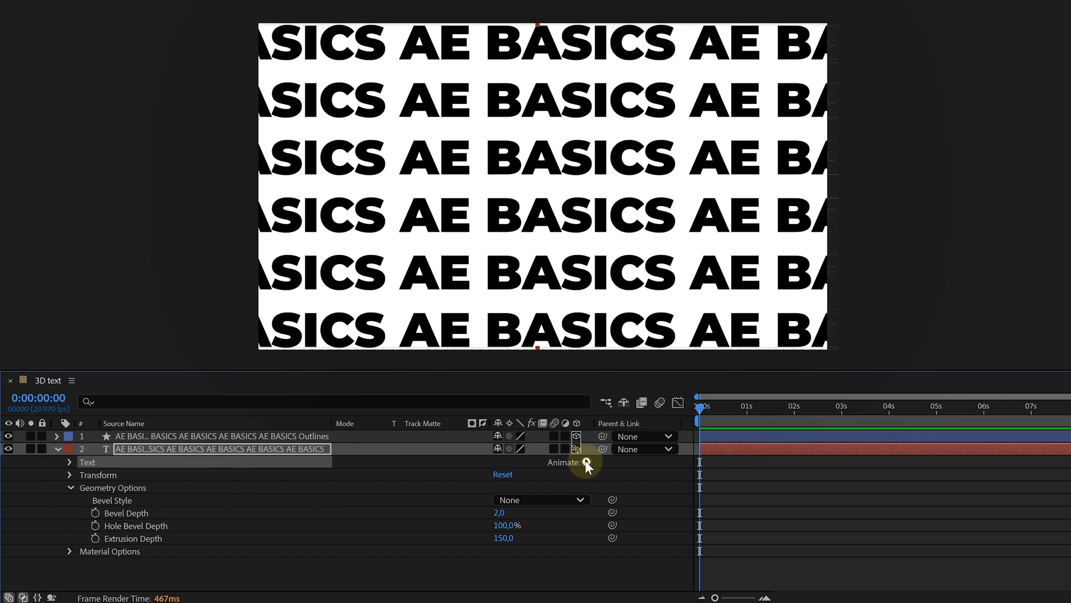
pyautogui.click(586, 463)
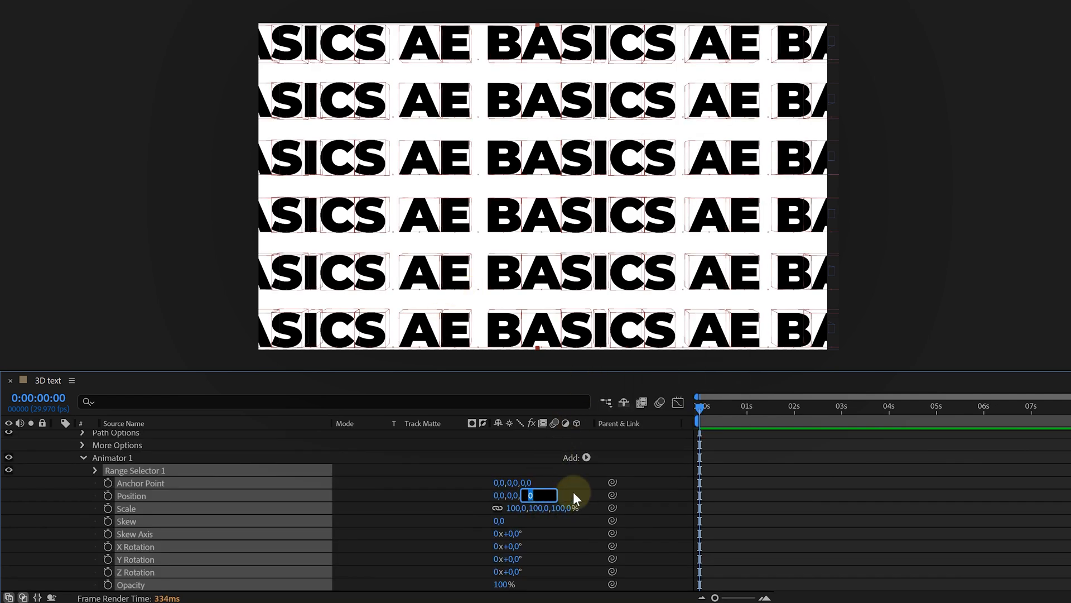
pyautogui.write('100,0')
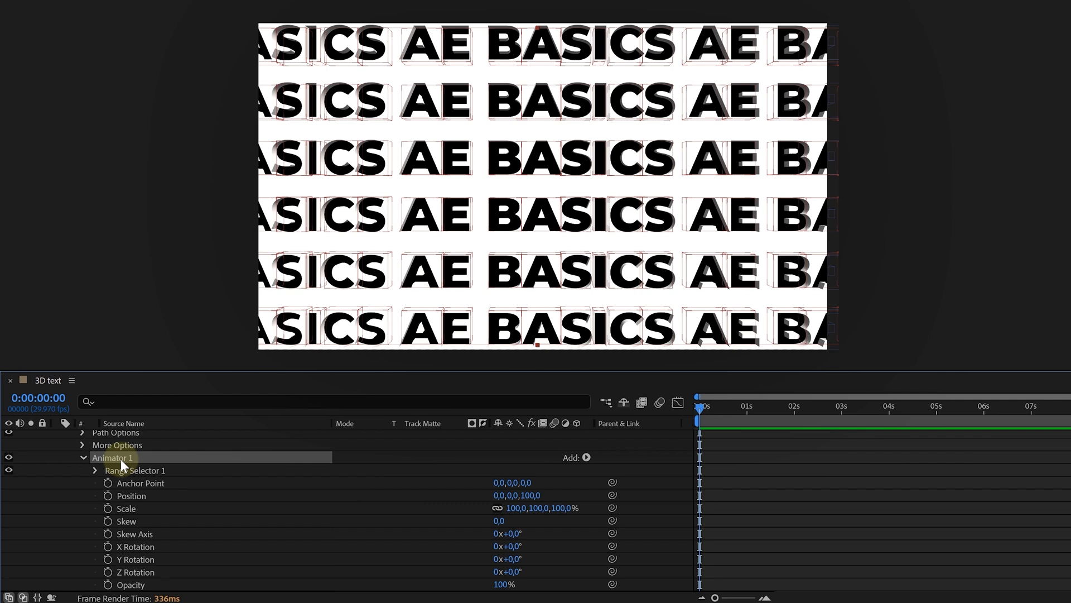
# Add a Wiggly Selector to the animator and reveal its settings to jitter the letters.
pyautogui.click(585, 456)
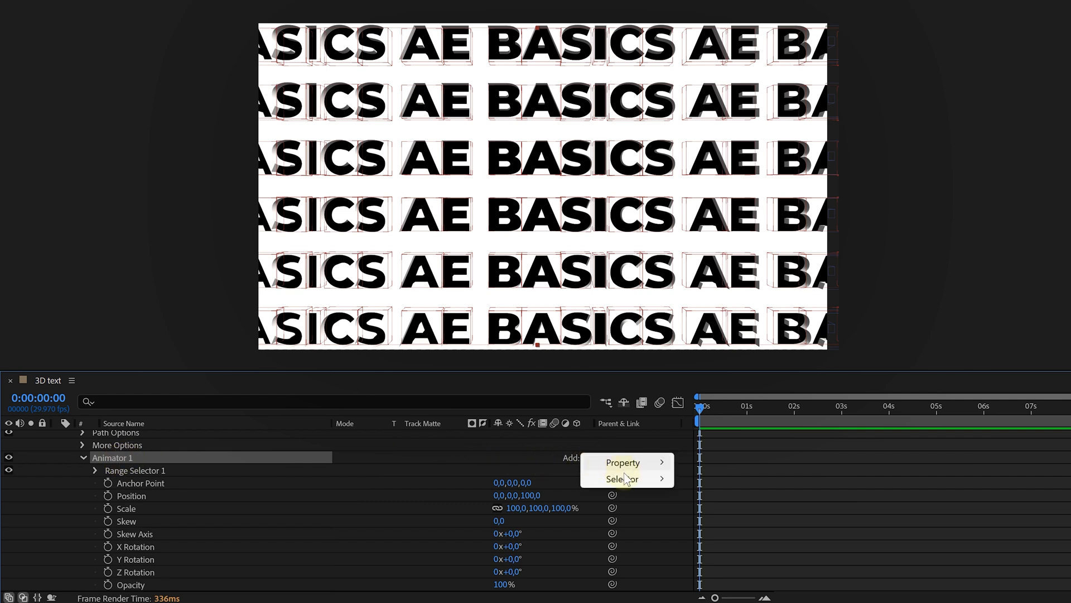
pyautogui.click(622, 478)
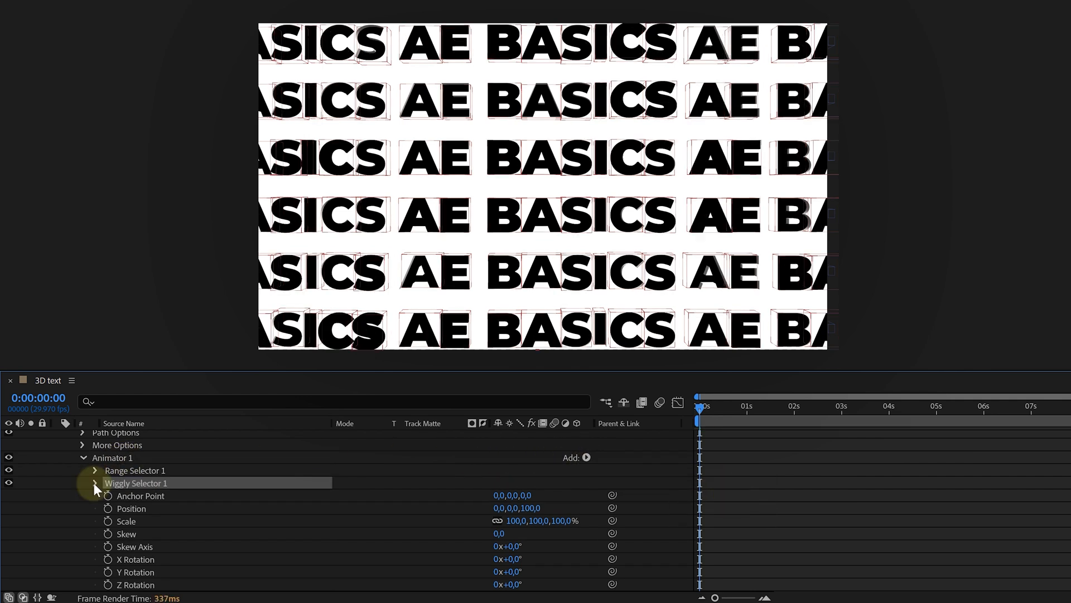
pyautogui.click(95, 483)
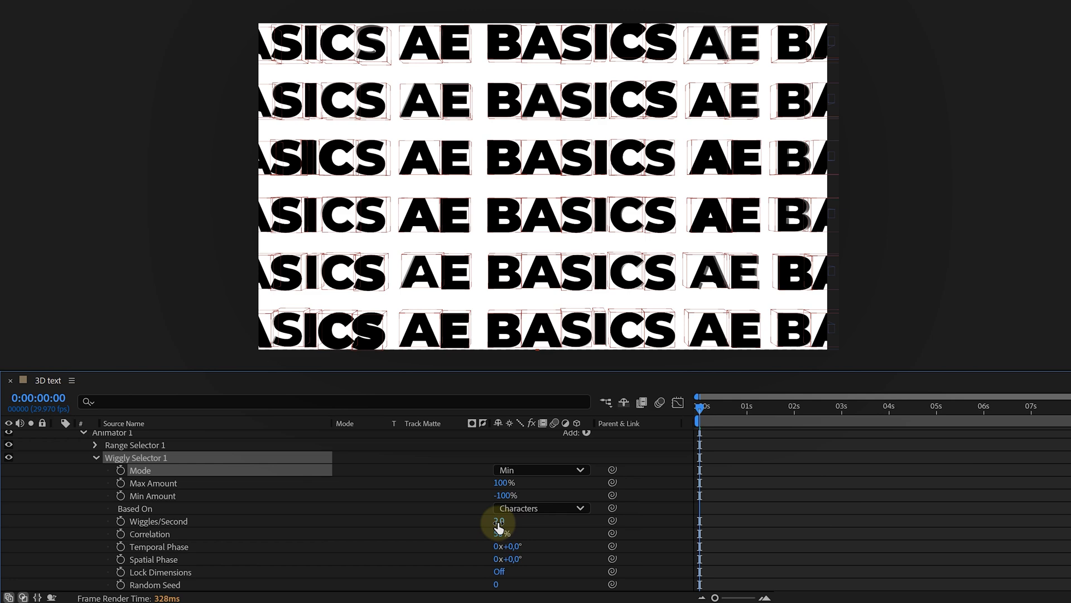